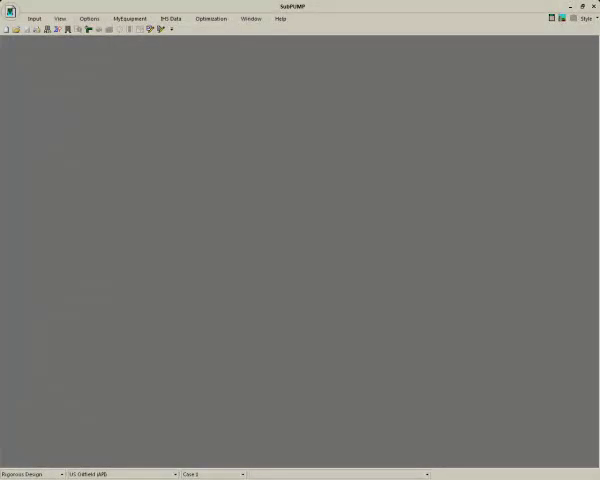
# - Start opening a case and select Design_Autoselect in the Examples folder
pyautogui.click(8, 8)
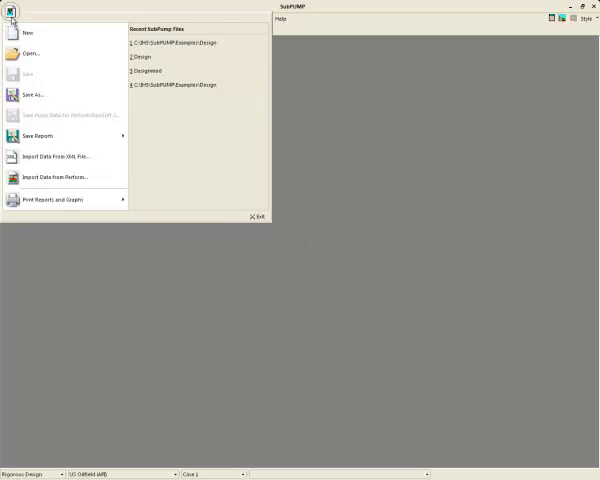
pyautogui.click(30, 52)
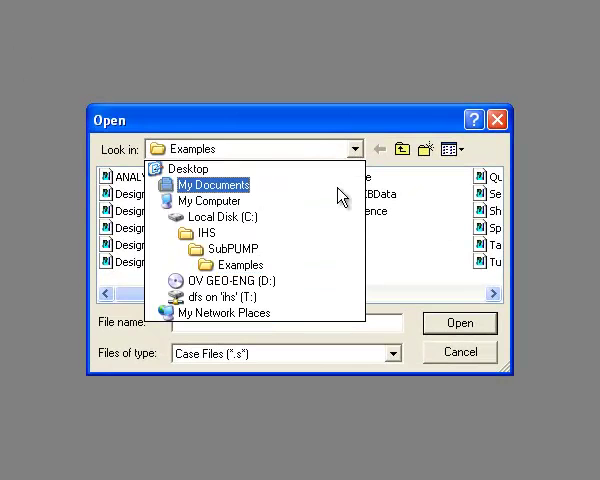
pyautogui.click(220, 264)
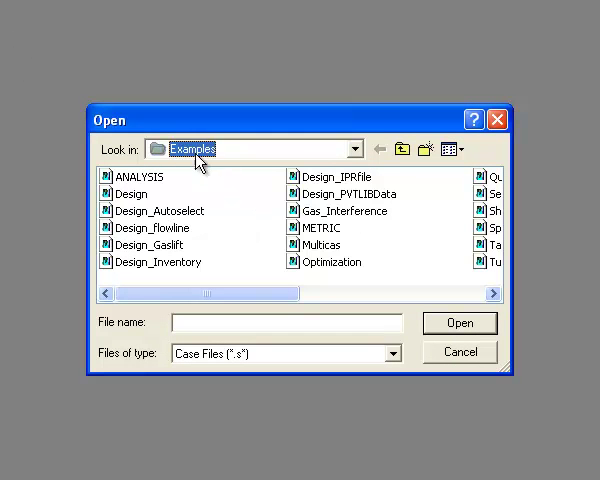
pyautogui.click(156, 212)
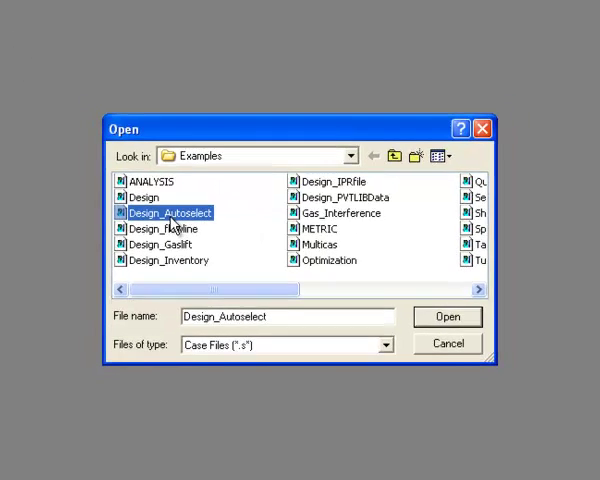
# - Open Design_Autoselect in rigorous design mode, keeping Hagedorn & Brown as the wellbore correlation
pyautogui.click(446, 316)
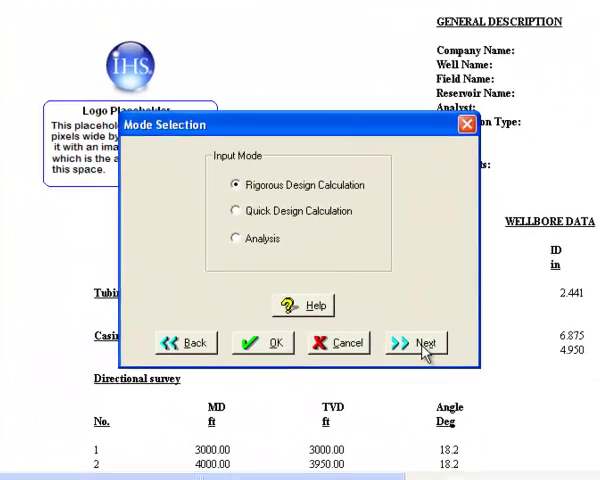
pyautogui.click(416, 342)
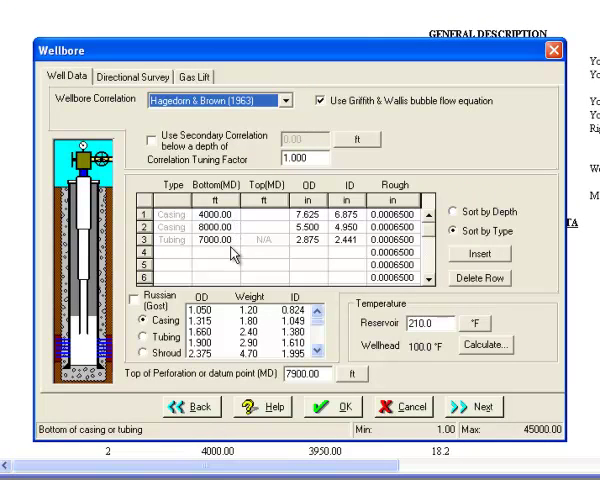
pyautogui.click(288, 100)
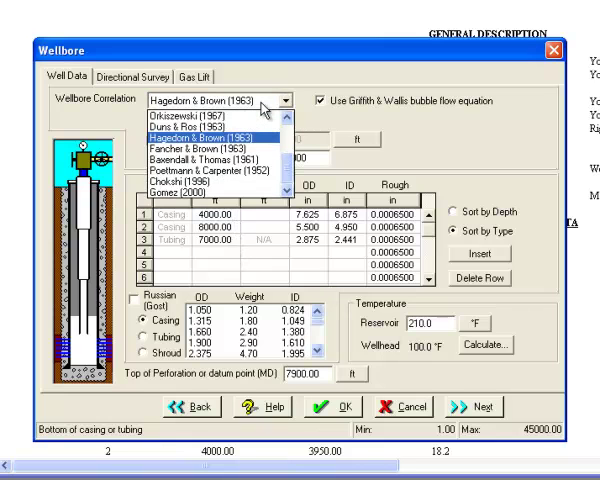
pyautogui.click(136, 76)
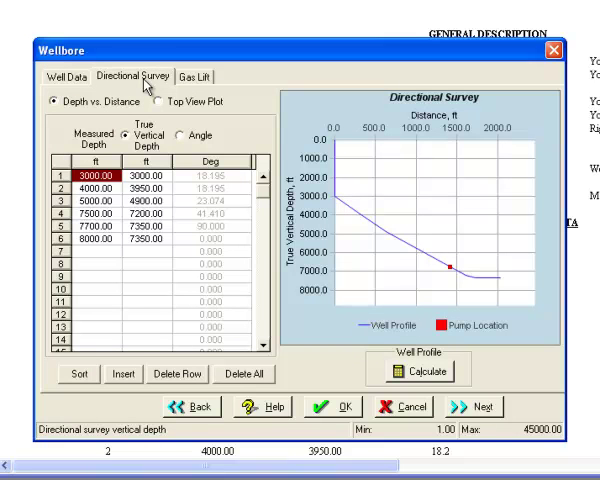
pyautogui.moveTo(156, 96)
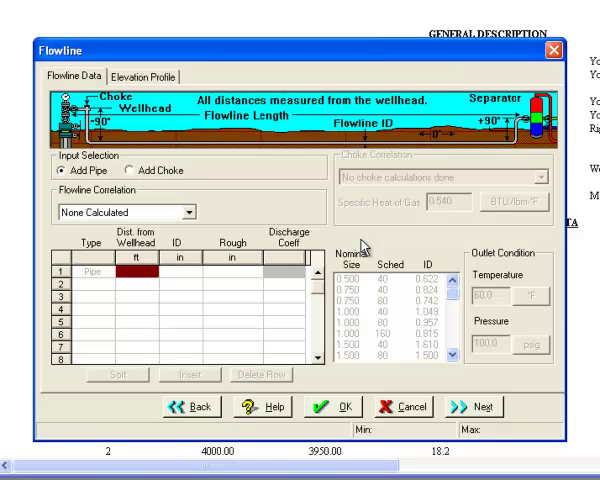
# - Move to the fluid properties and review the PVT correlations and PVT lab data
pyautogui.click(470, 404)
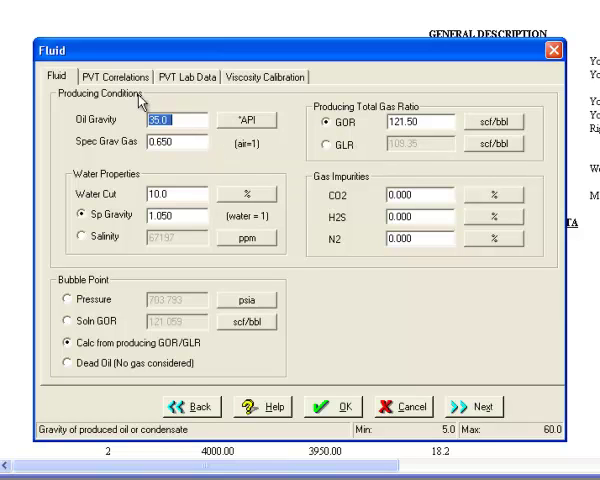
pyautogui.click(114, 76)
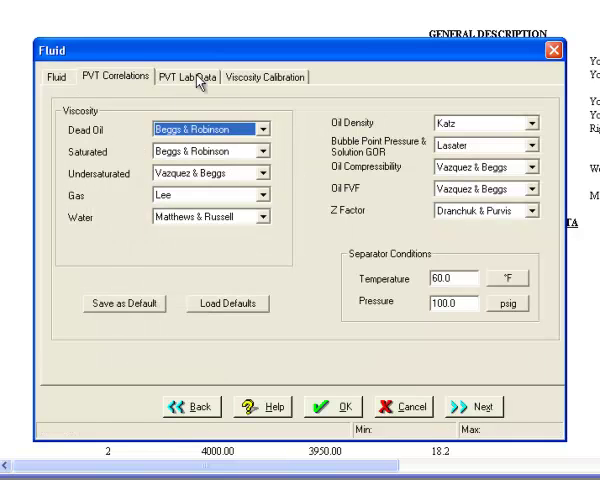
pyautogui.click(252, 76)
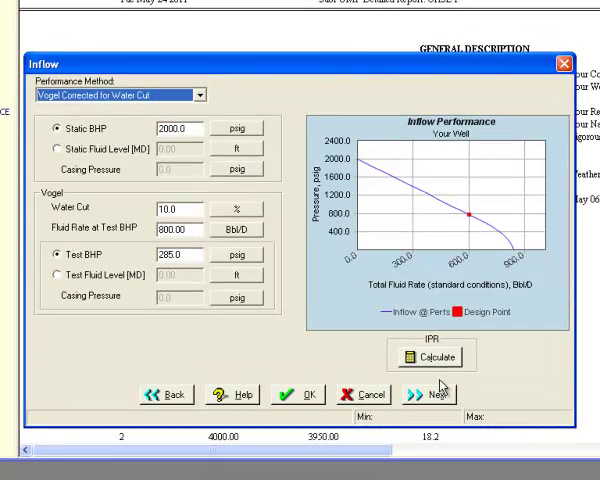
pyautogui.moveTo(290, 224)
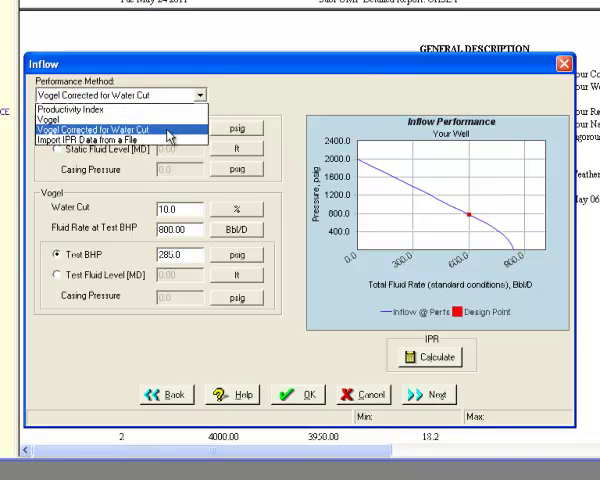
pyautogui.click(118, 128)
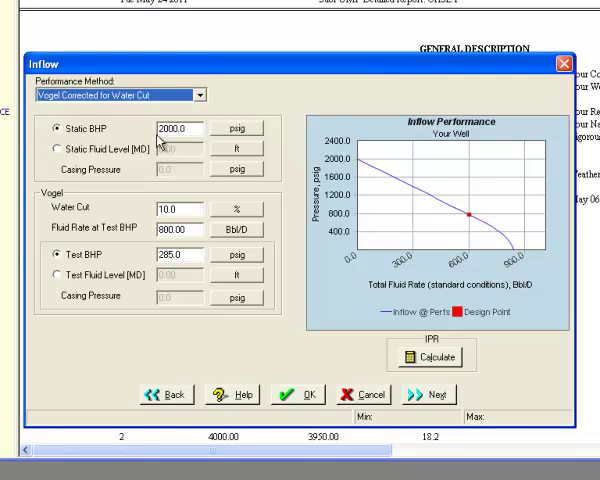
pyautogui.moveTo(308, 304)
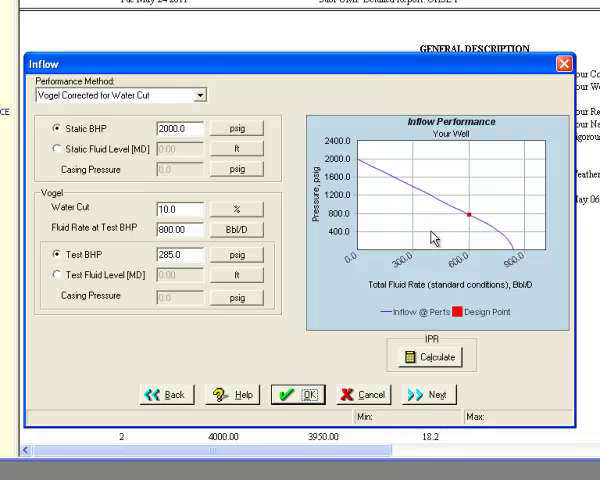
pyautogui.moveTo(484, 262)
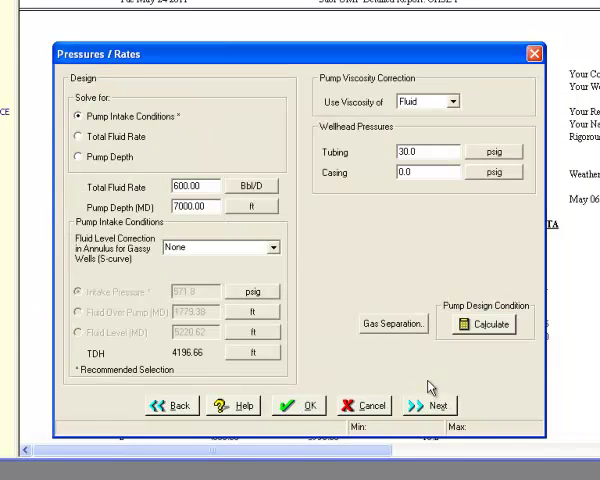
pyautogui.moveTo(300, 246)
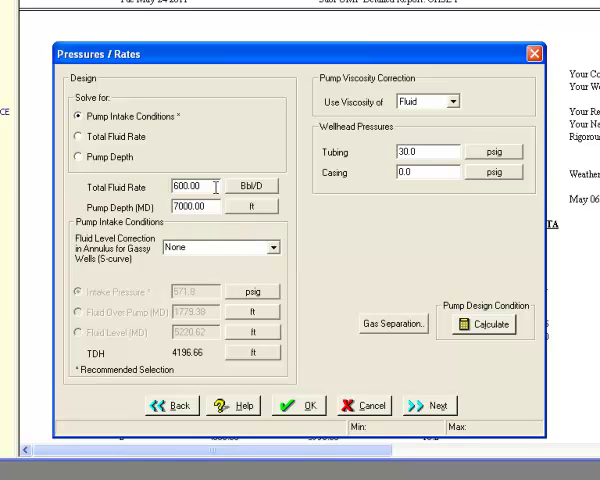
pyautogui.moveTo(168, 148)
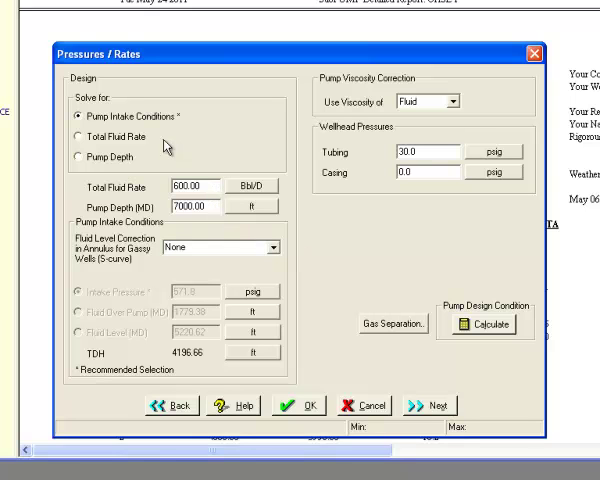
pyautogui.moveTo(180, 138)
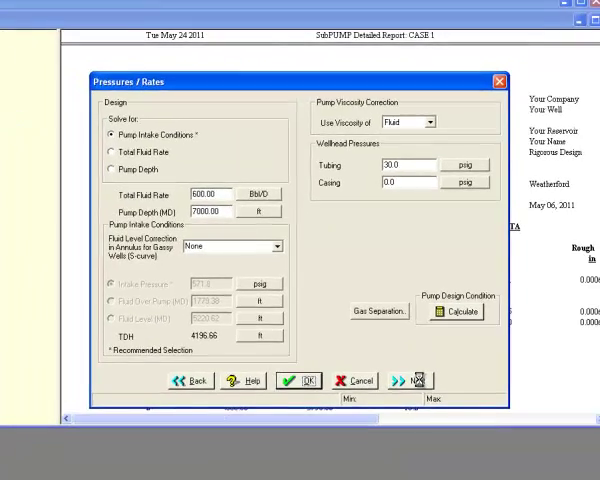
# - Advance to Equipment Selection and run Auto Select Equipment
pyautogui.click(408, 380)
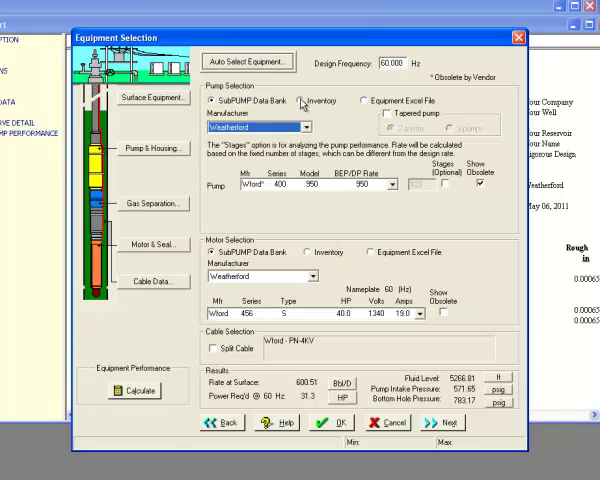
pyautogui.click(248, 62)
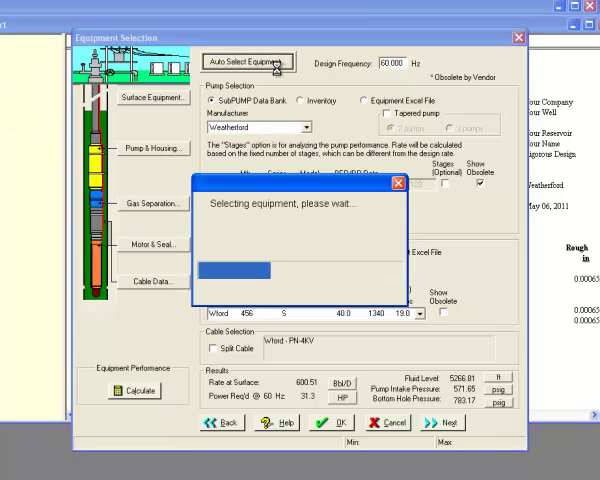
# - Review the suggested pump, motor and cable and browse the pump manufacturer list
pyautogui.click(244, 62)
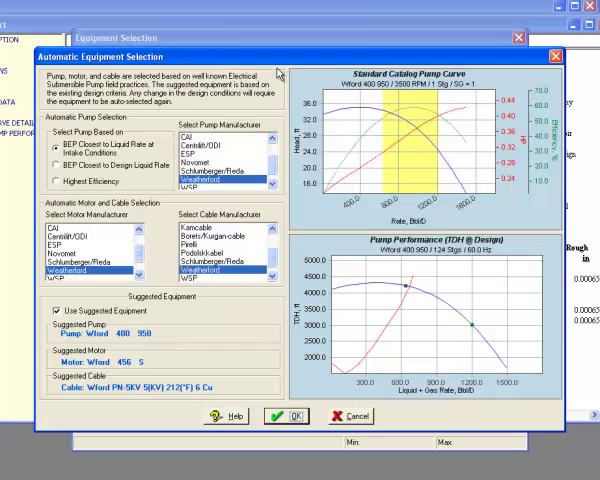
pyautogui.moveTo(256, 136)
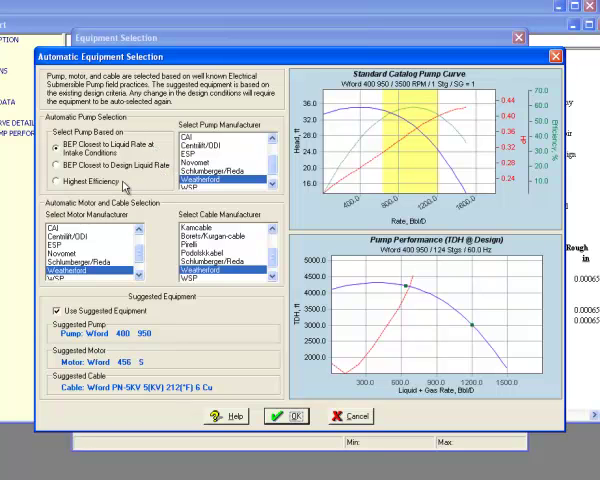
pyautogui.moveTo(124, 184)
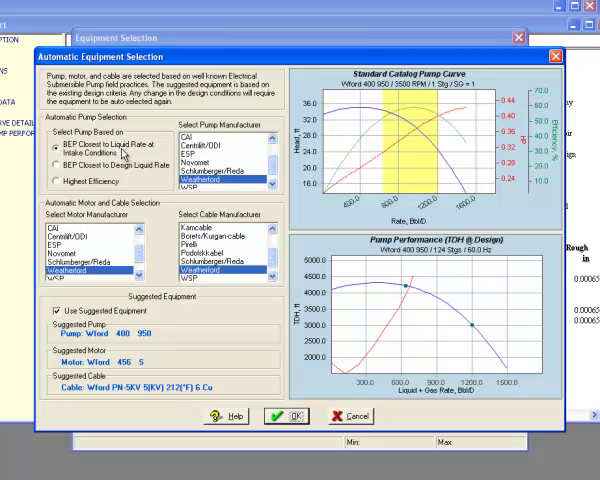
pyautogui.moveTo(140, 176)
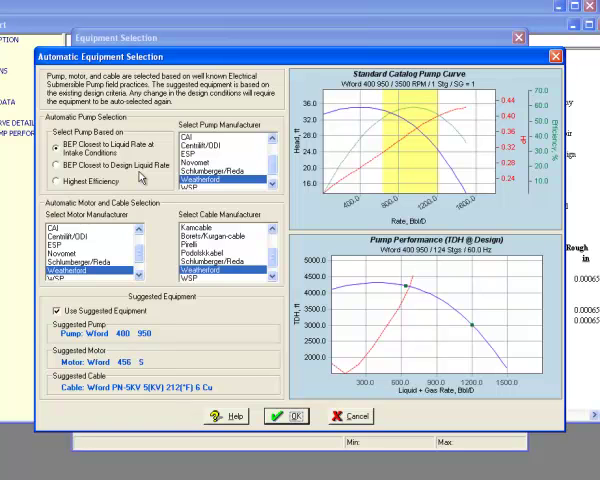
pyautogui.moveTo(112, 188)
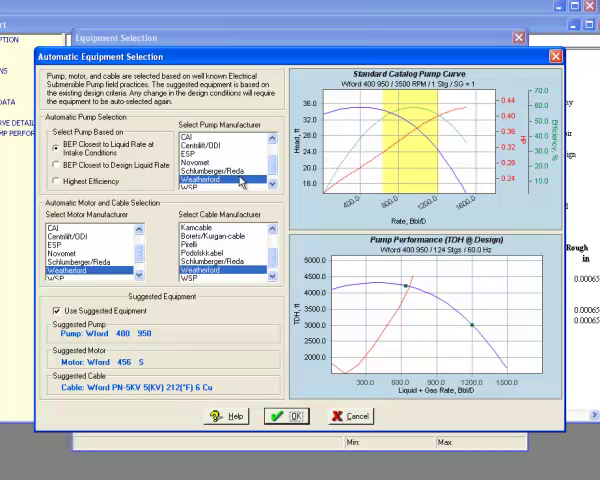
pyautogui.scroll(-3)
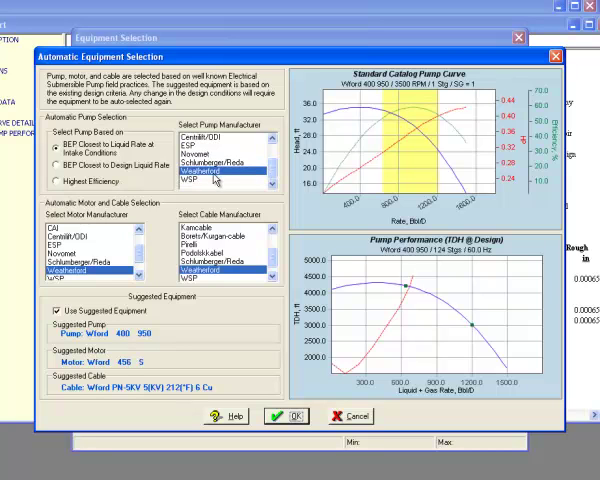
pyautogui.moveTo(218, 178)
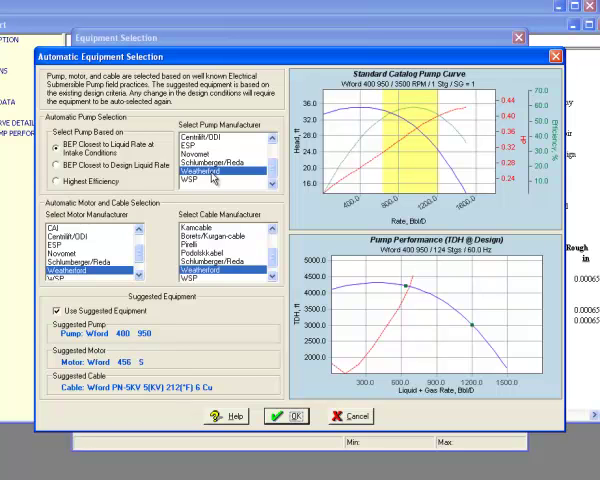
pyautogui.moveTo(256, 338)
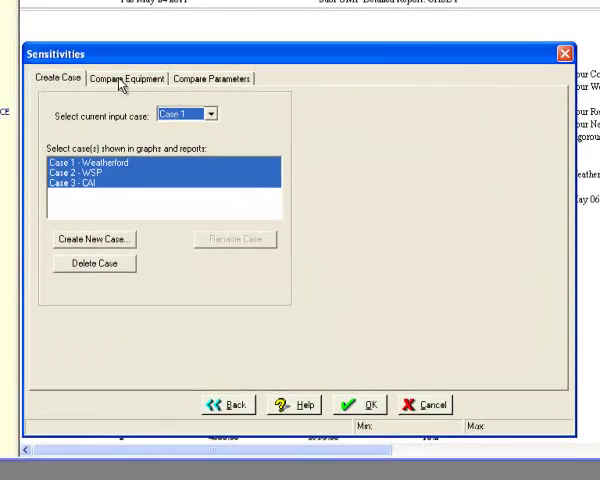
# - Create Weatherford, WSP and CAI cases in Sensitivities for equipment comparison
pyautogui.click(128, 78)
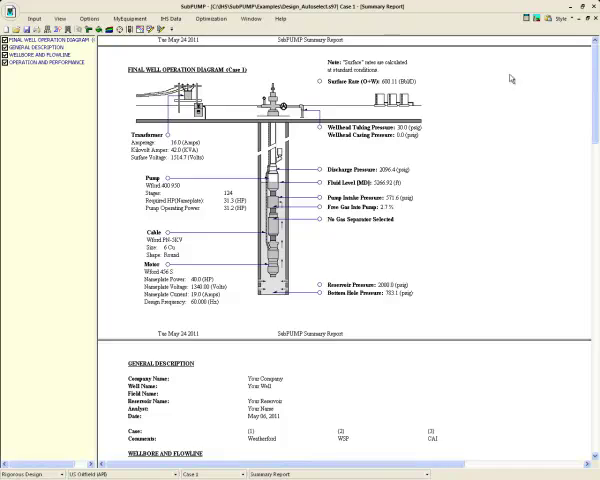
# - Scroll the summary report to the Operation and Performance table for the three cases
pyautogui.scroll(-3)
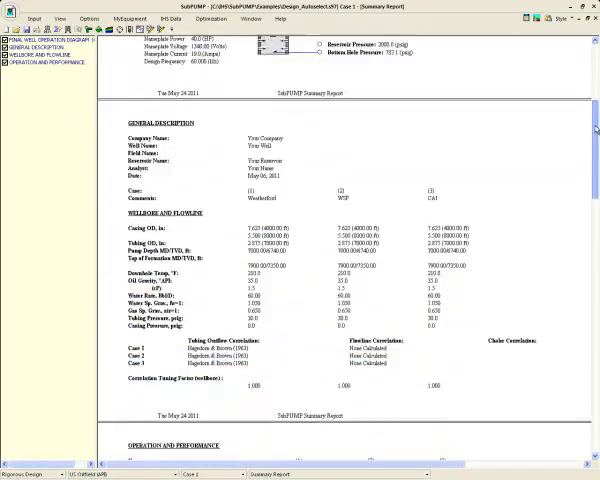
pyautogui.scroll(-3)
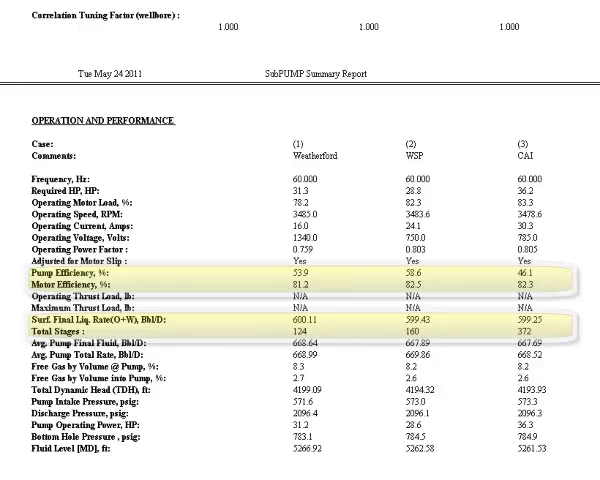
pyautogui.moveTo(556, 440)
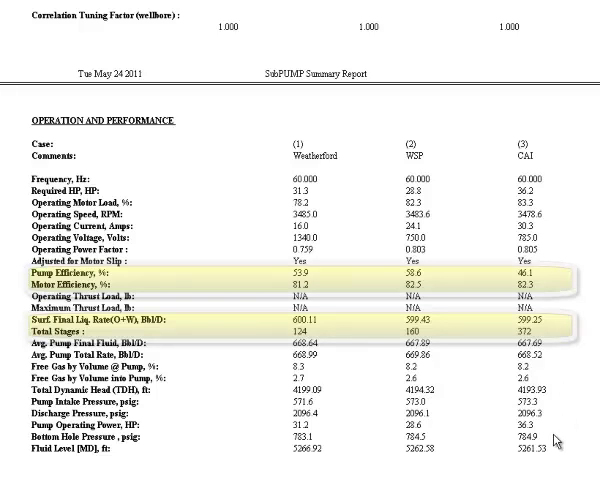